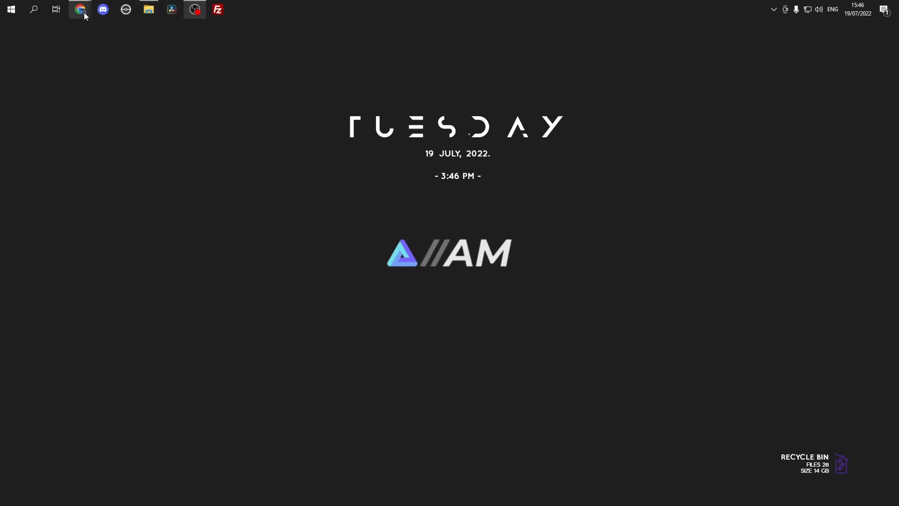
Download NXThemesInstaller.nro from the SwitchThemeInjector Version 4.7 GitHub release
left_click(79, 9)
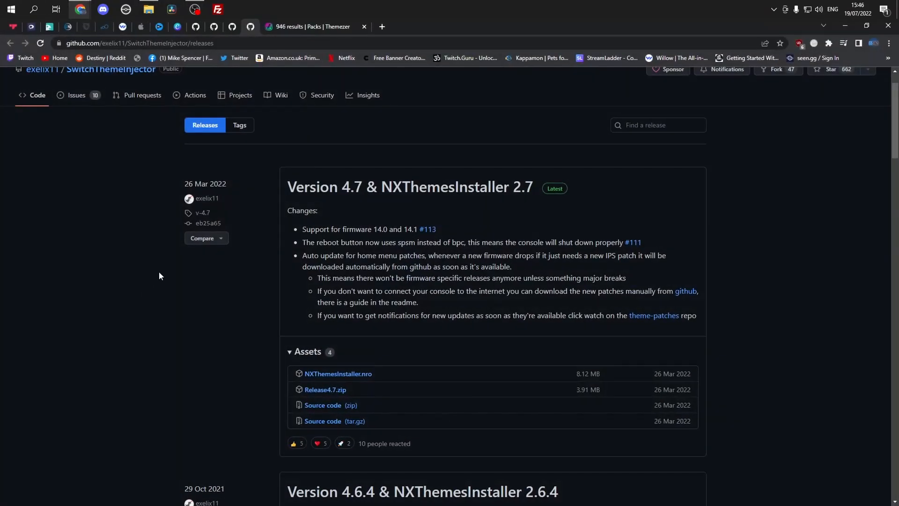
mouse_move(439, 219)
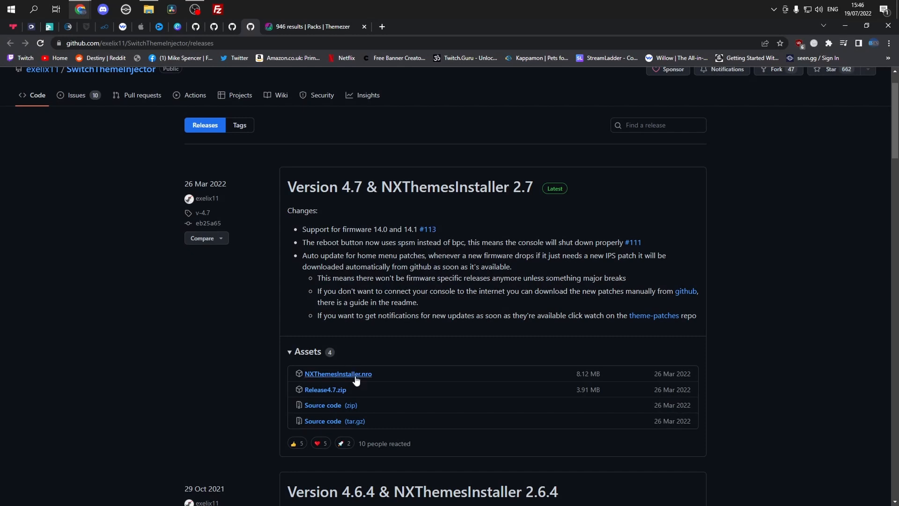
left_click(337, 373)
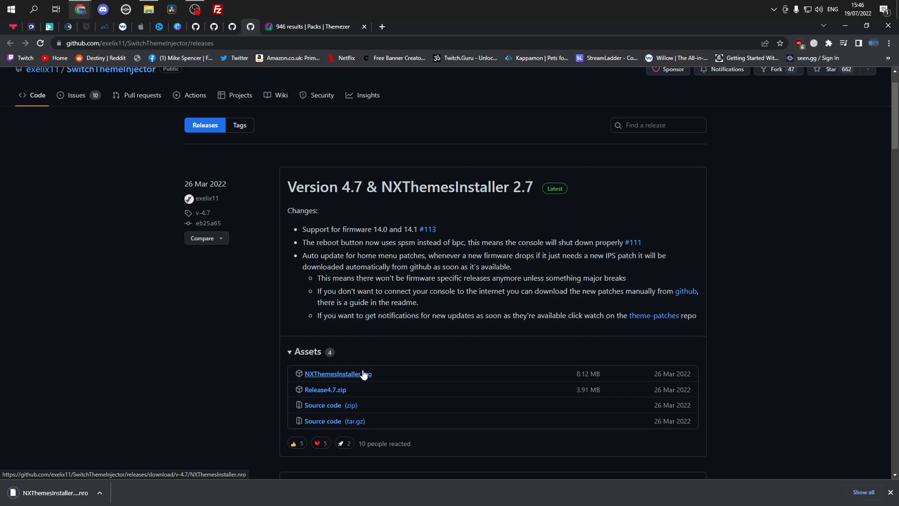
Download the BLK+ theme pack by peconaut from Themezer as a zip
left_click(313, 26)
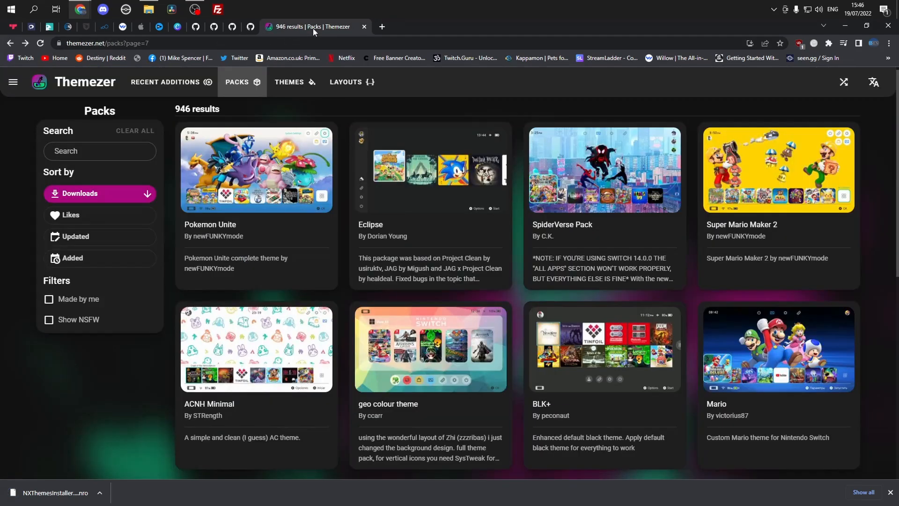
mouse_move(458, 302)
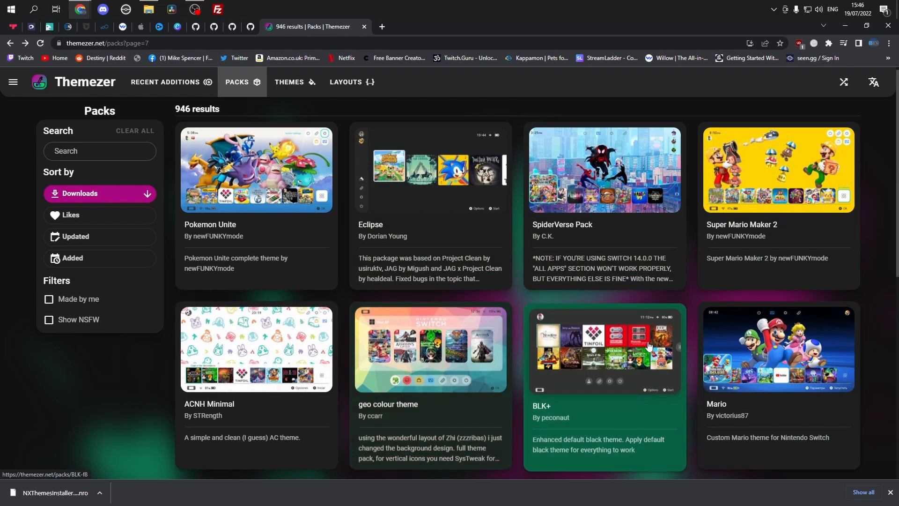
left_click(603, 348)
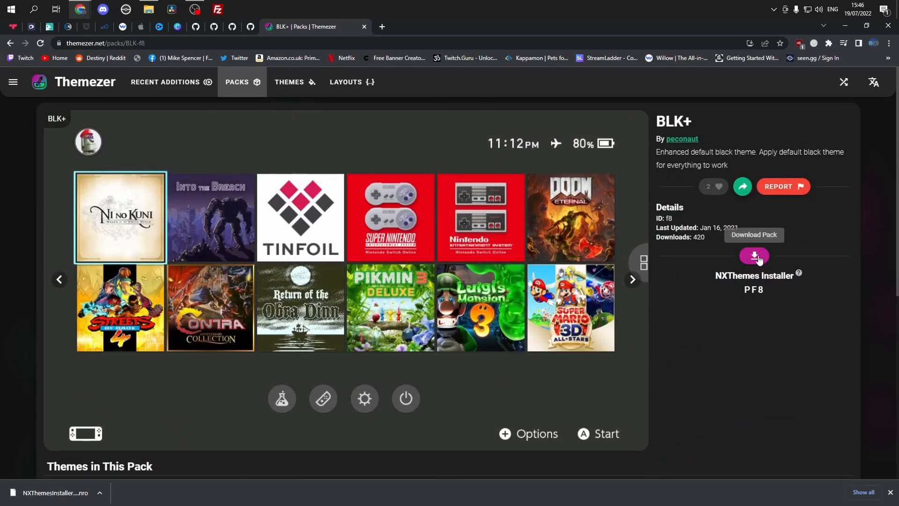
left_click(754, 257)
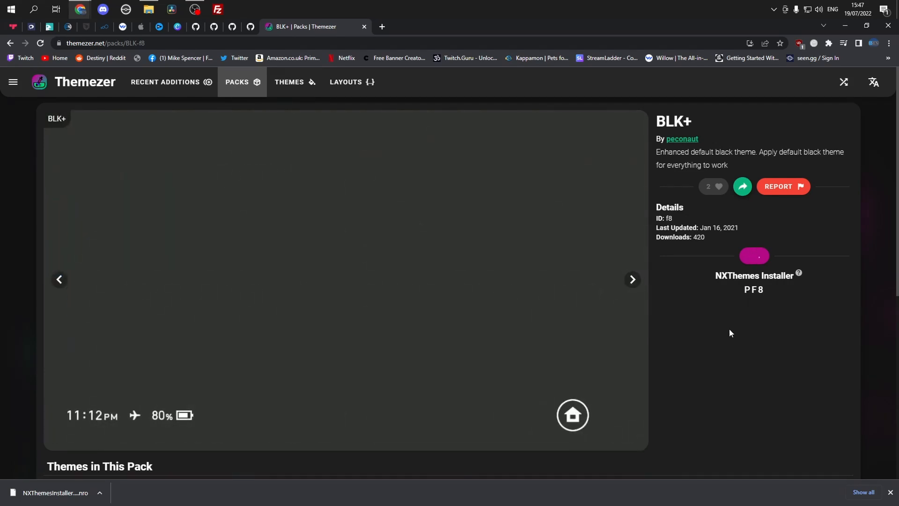
left_click(753, 255)
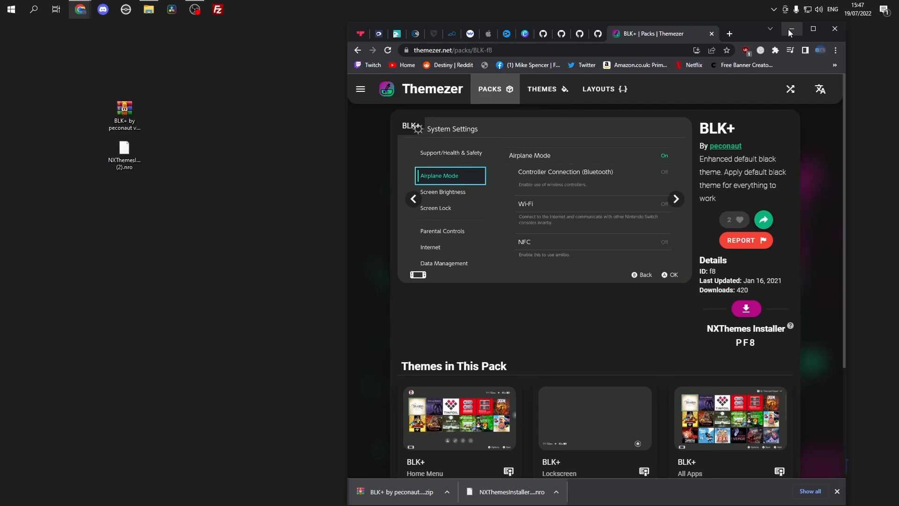
Put NXThemesInstaller (2).nro into the switch folder on USB Drive (G:)
left_click(792, 28)
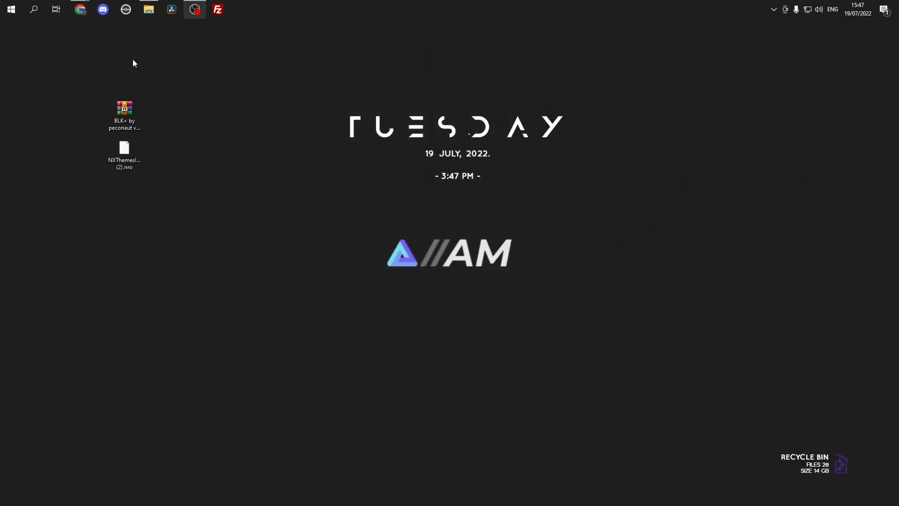
left_click(148, 10)
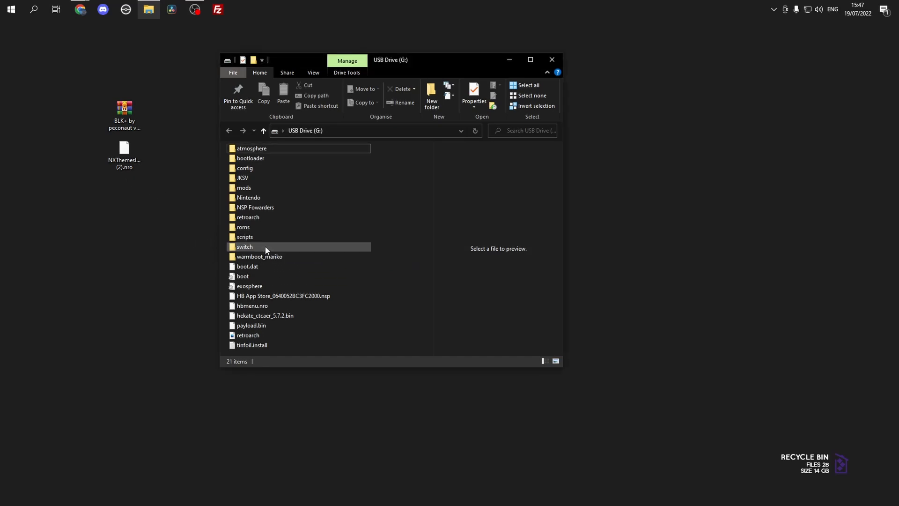
double_click(245, 246)
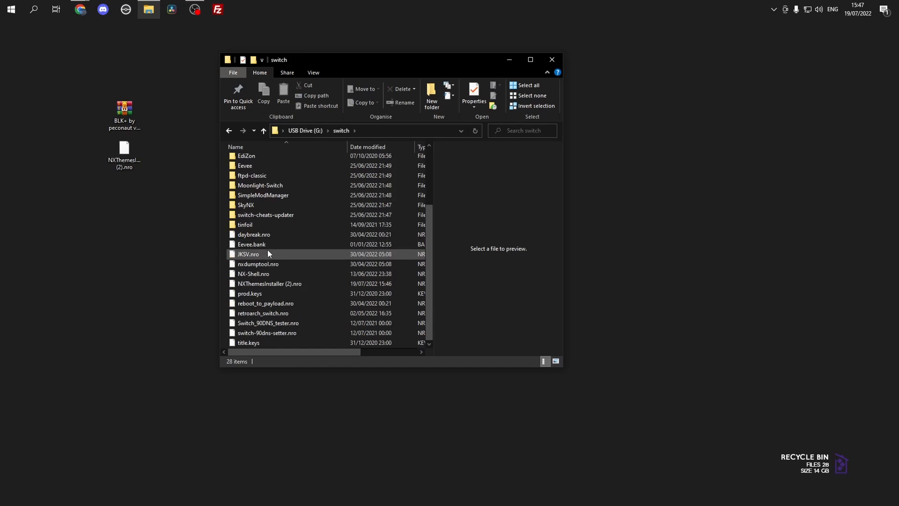
mouse_move(286, 287)
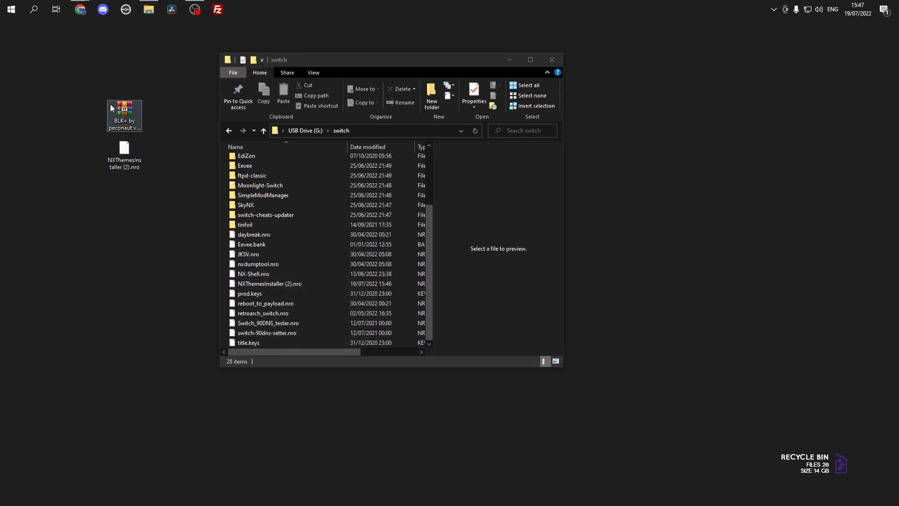
left_click_drag(125, 155, 17, 31)
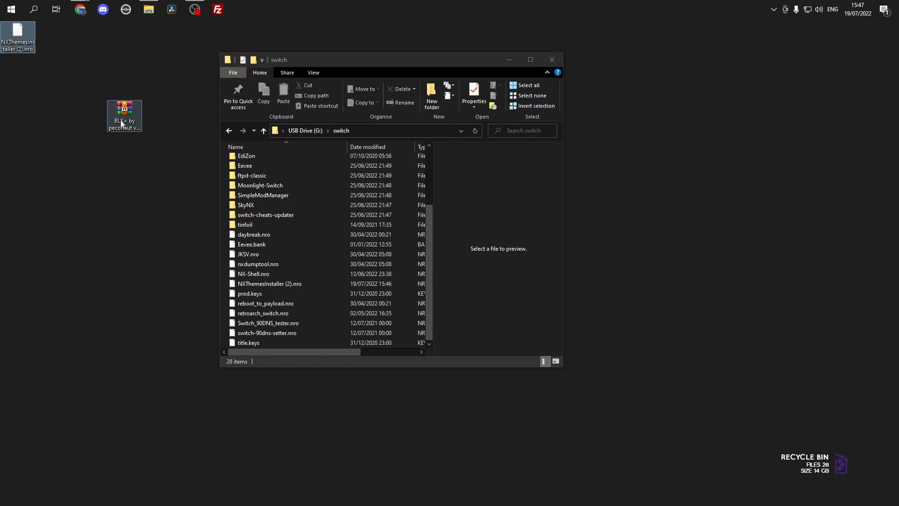
left_click(263, 131)
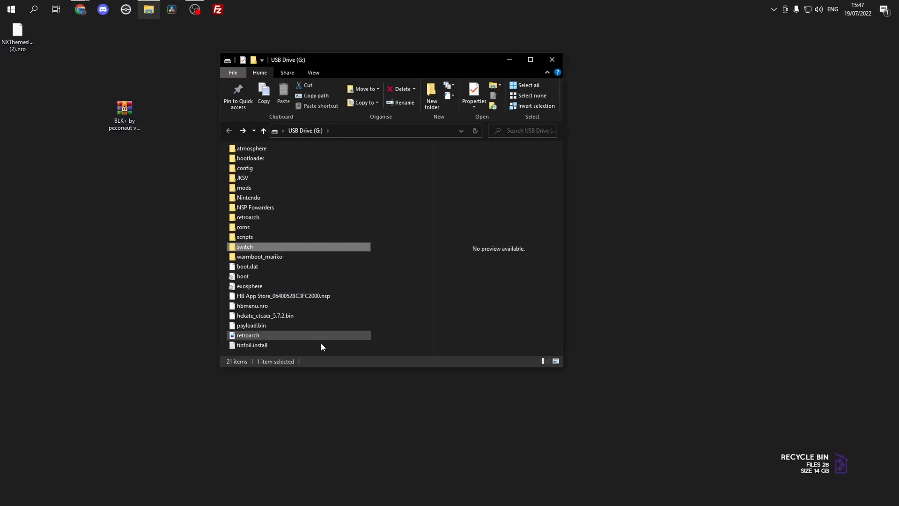
Create a 'Themes' folder on the drive root and open the BLK+ zip
right_click(321, 343)
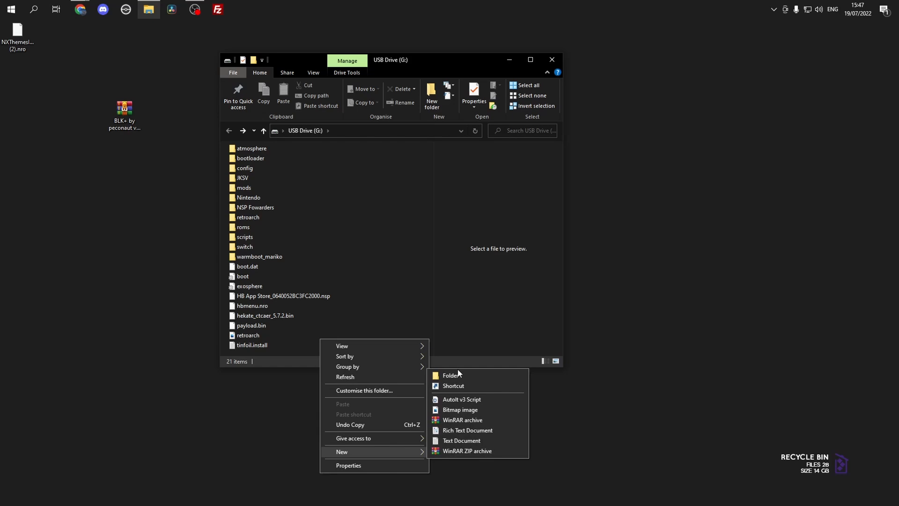
left_click(450, 376)
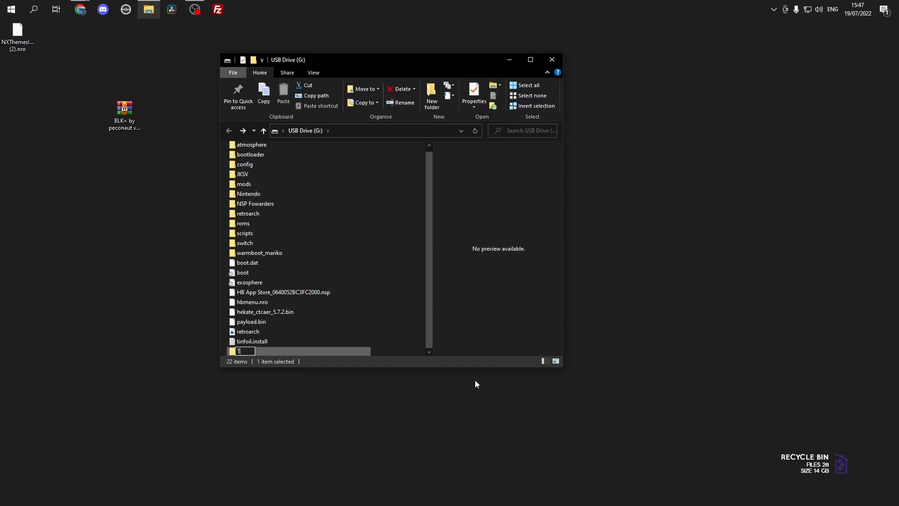
type("Themes")
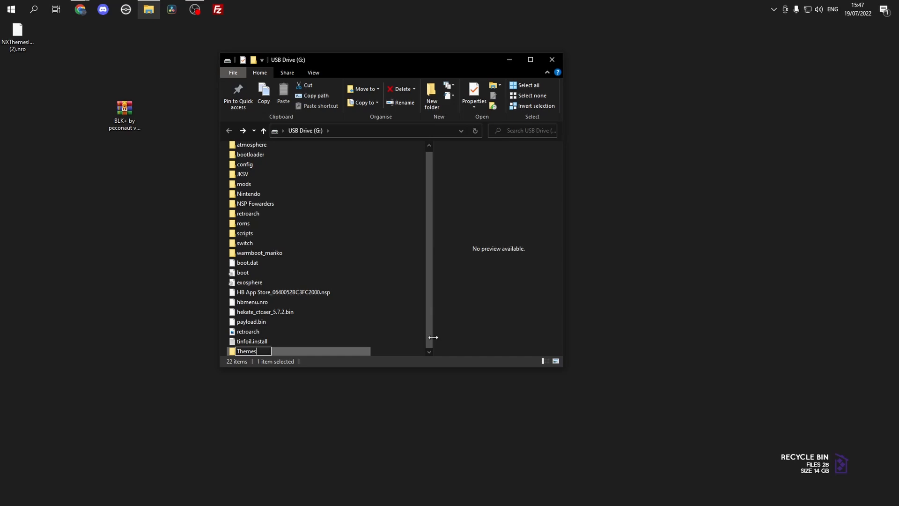
left_click(124, 111)
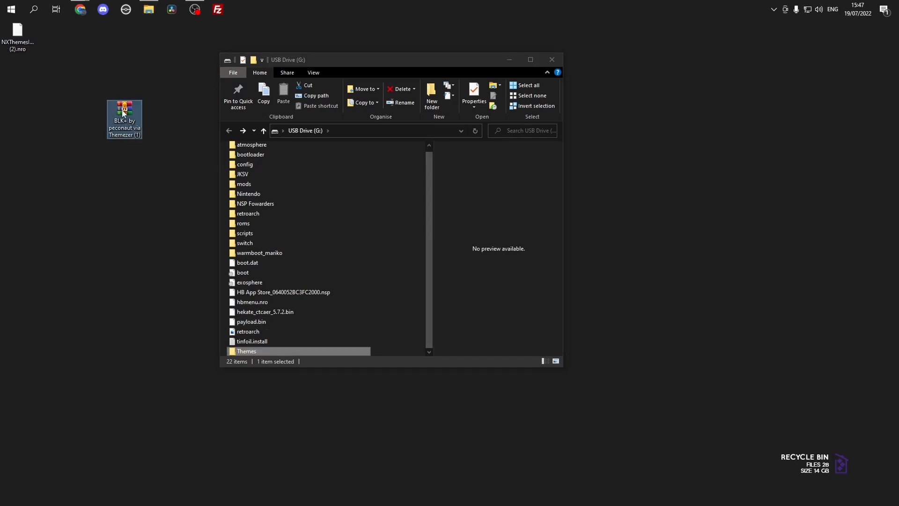
double_click(124, 117)
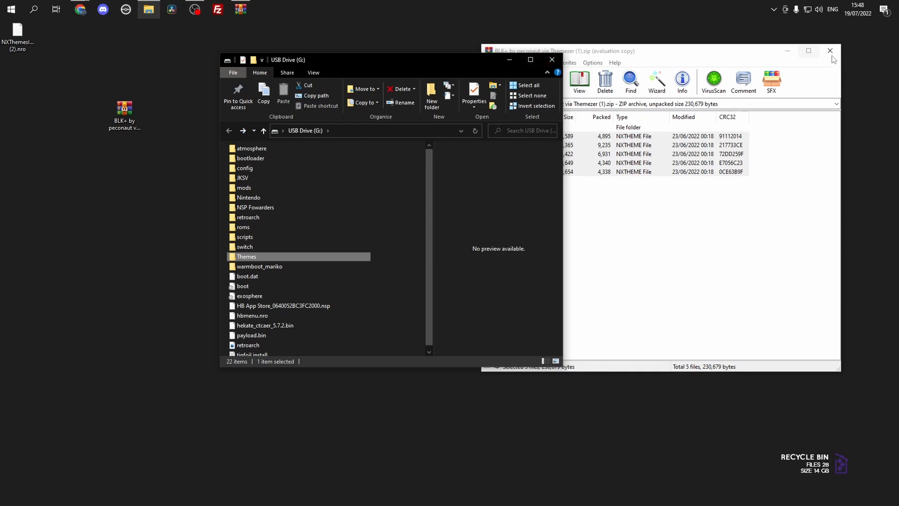
left_click(830, 51)
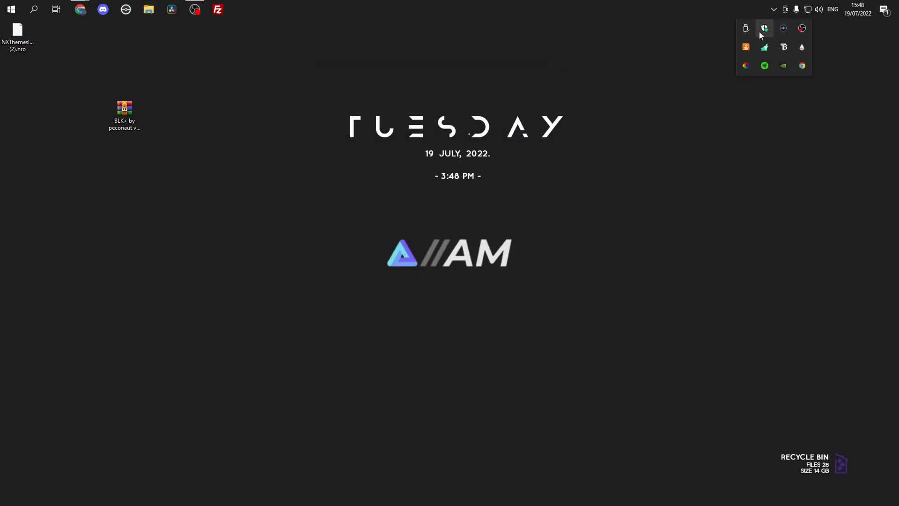
left_click(746, 28)
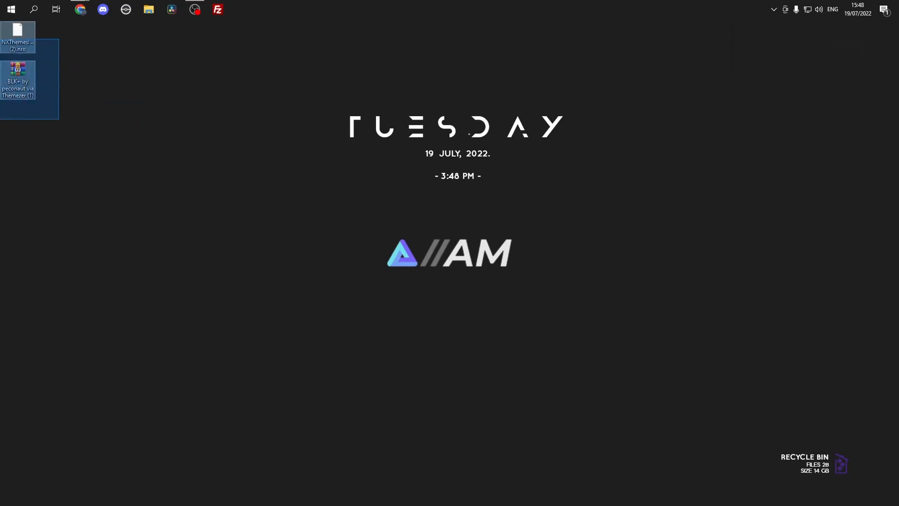
left_click(261, 168)
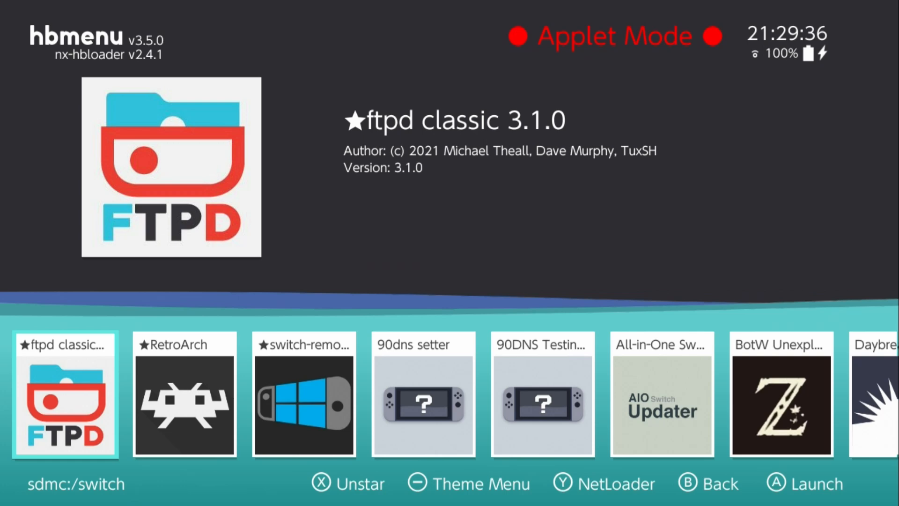
Scroll the hbmenu app row to NXThemes Installer and launch it
scroll("right", 3)
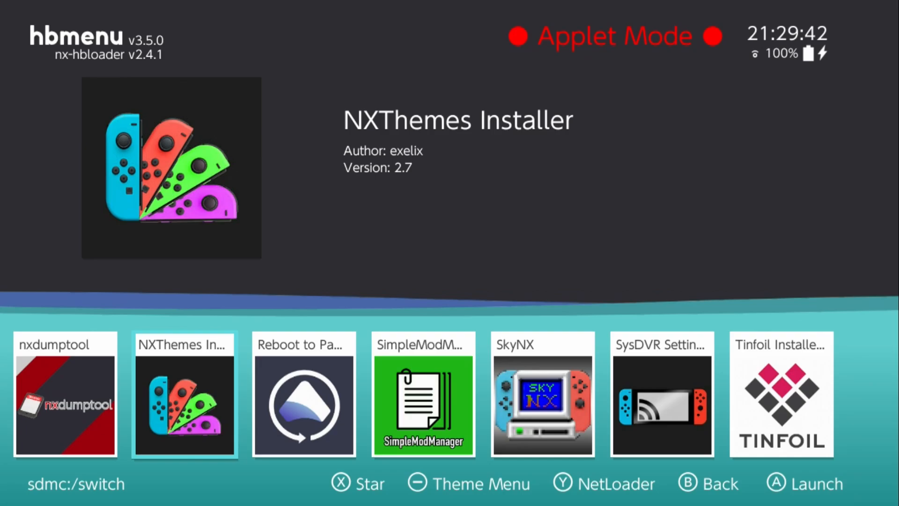
left_click(185, 395)
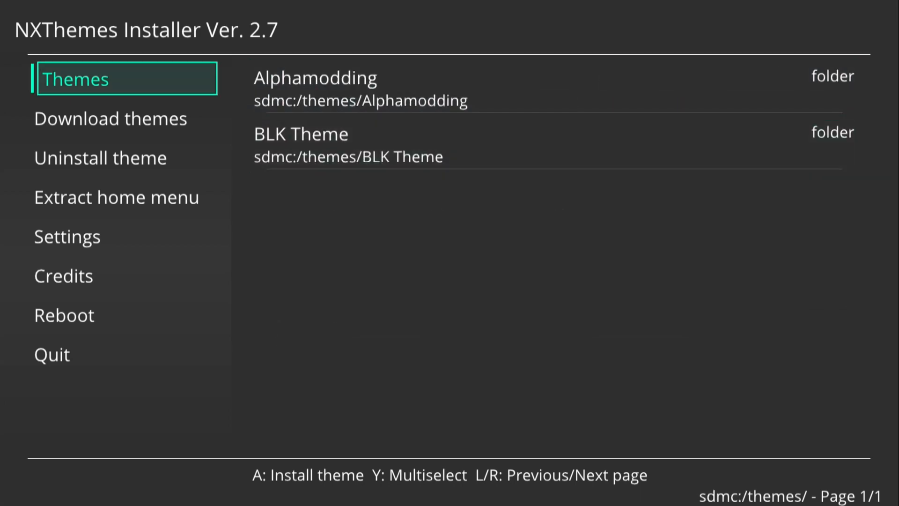
Open the BLK Theme folder and install the BLK+ Home menu part
left_click(115, 196)
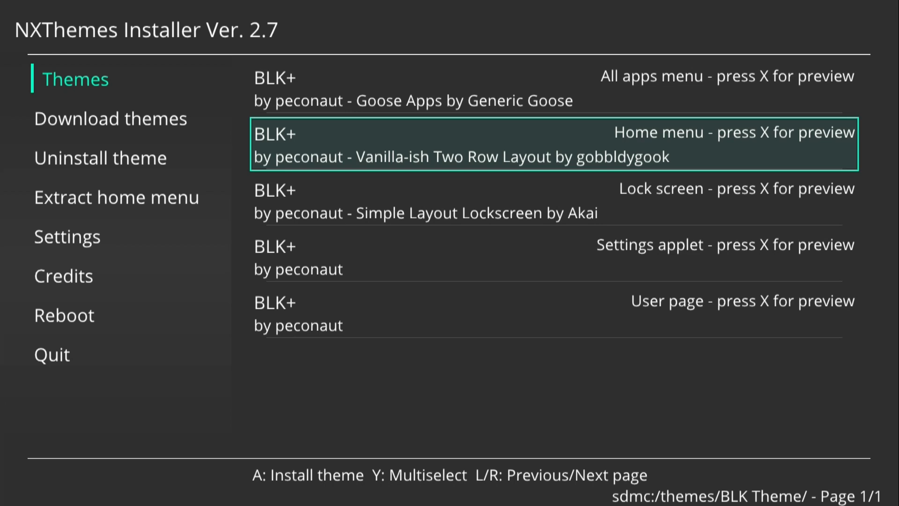
key("Down")
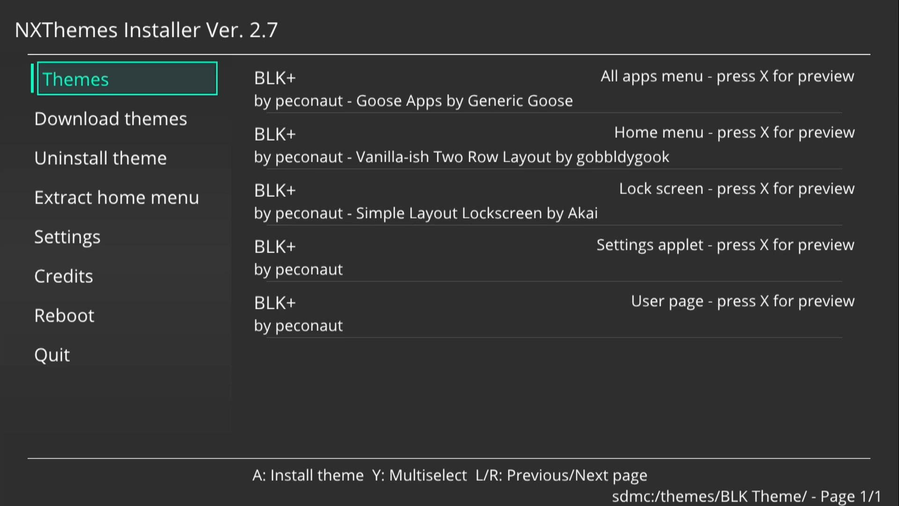
Reboot the console from NXThemes Installer's Reboot page
left_click(63, 276)
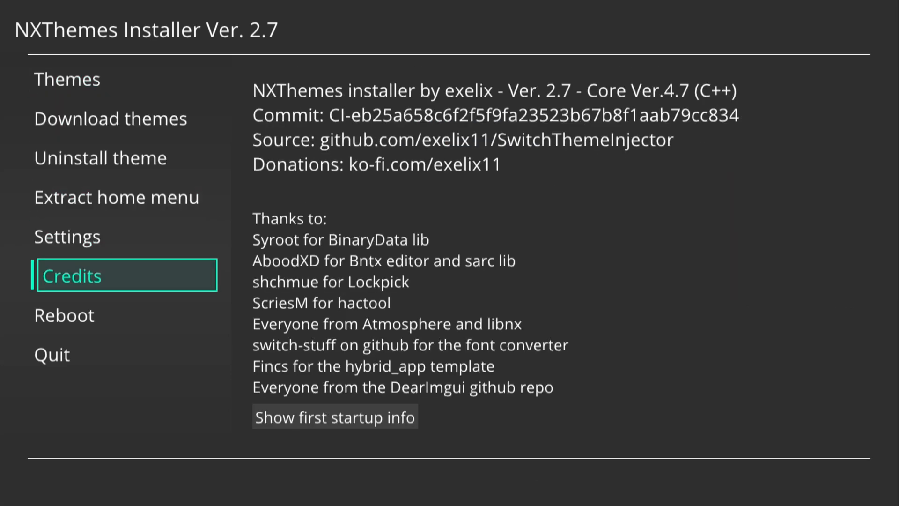
left_click(74, 315)
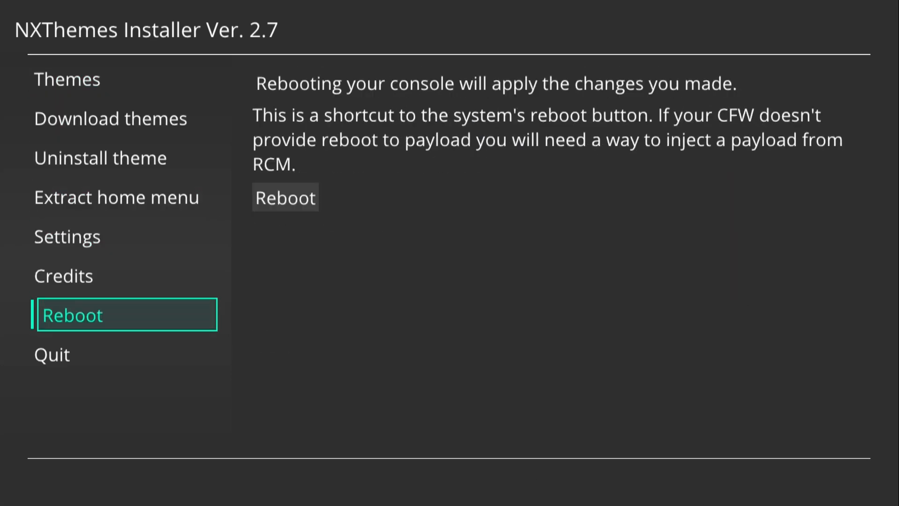
left_click(285, 197)
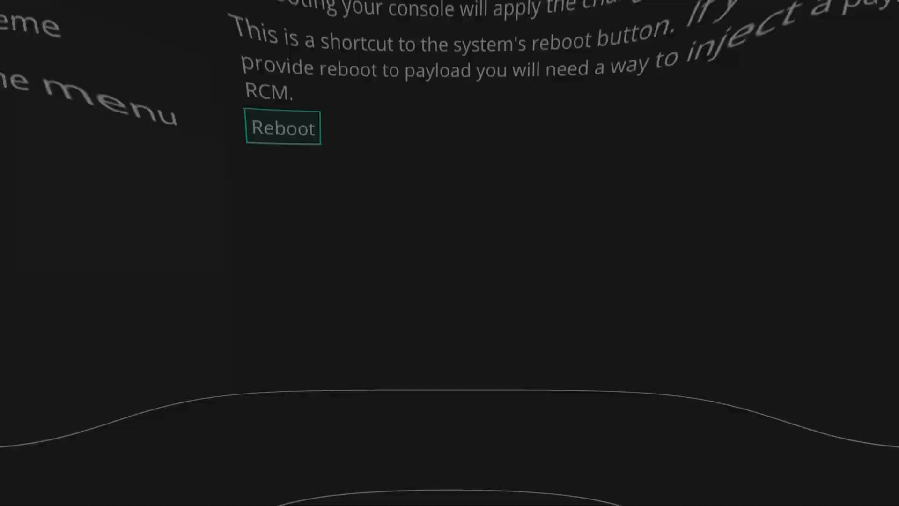
left_click(282, 128)
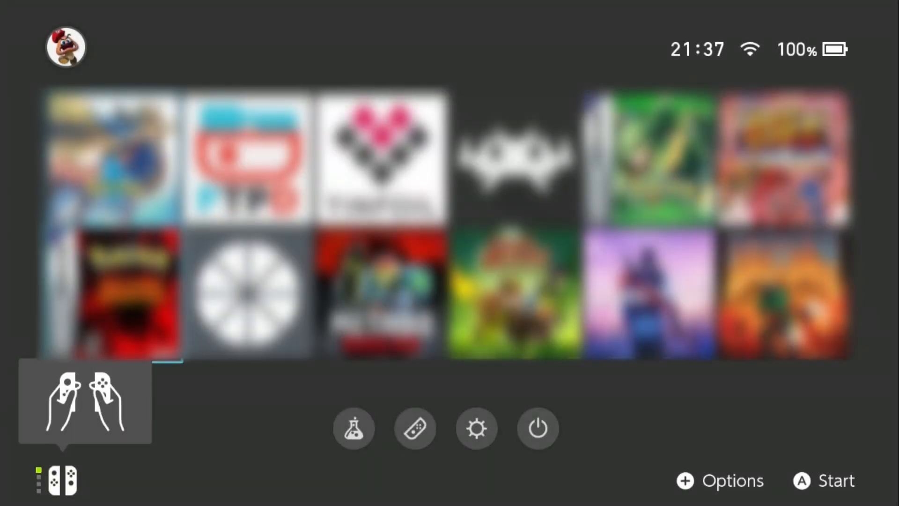
Move to the system shortcut row on the rebooted BLK+ Home Menu
left_click(354, 428)
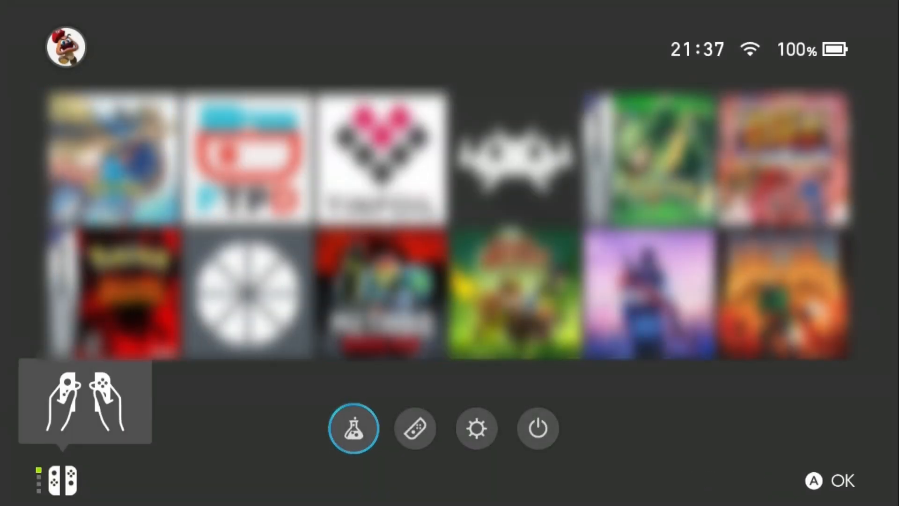